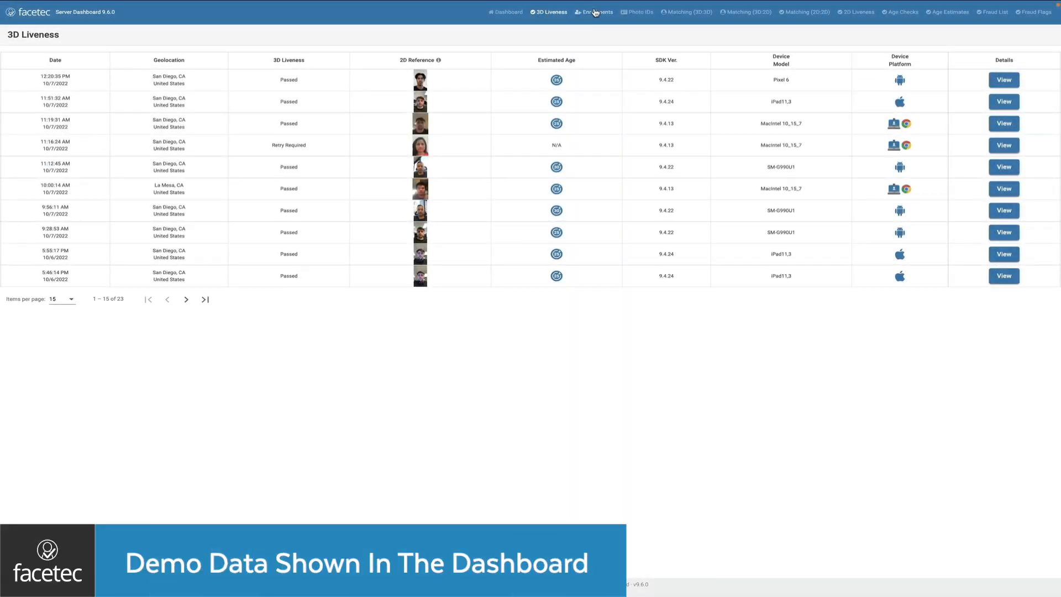
Switch from 3D Liveness to the 3D Enrollments list, then the Photo IDs list
click(596, 12)
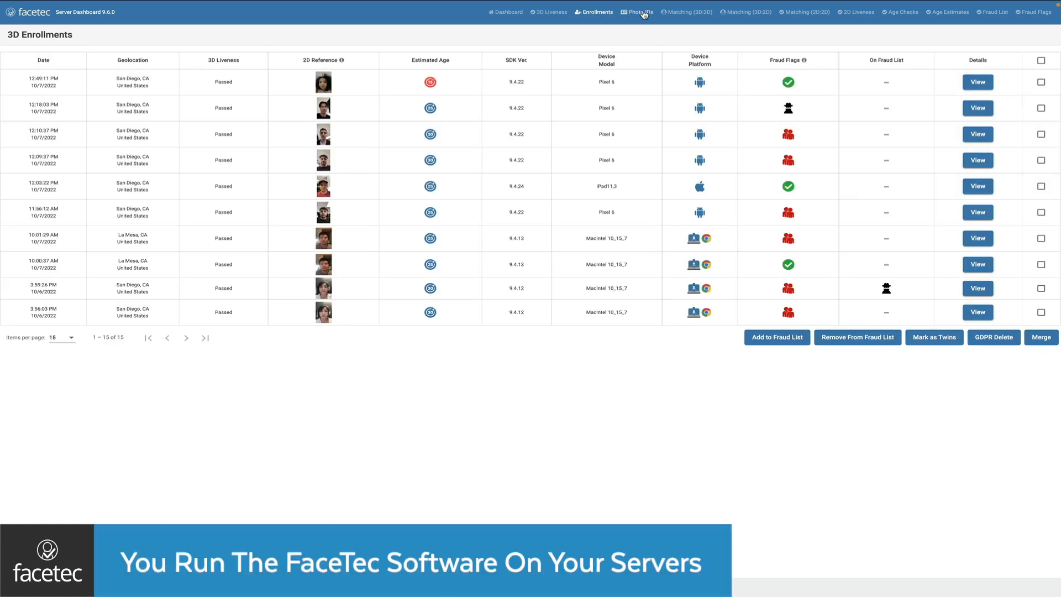
click(639, 11)
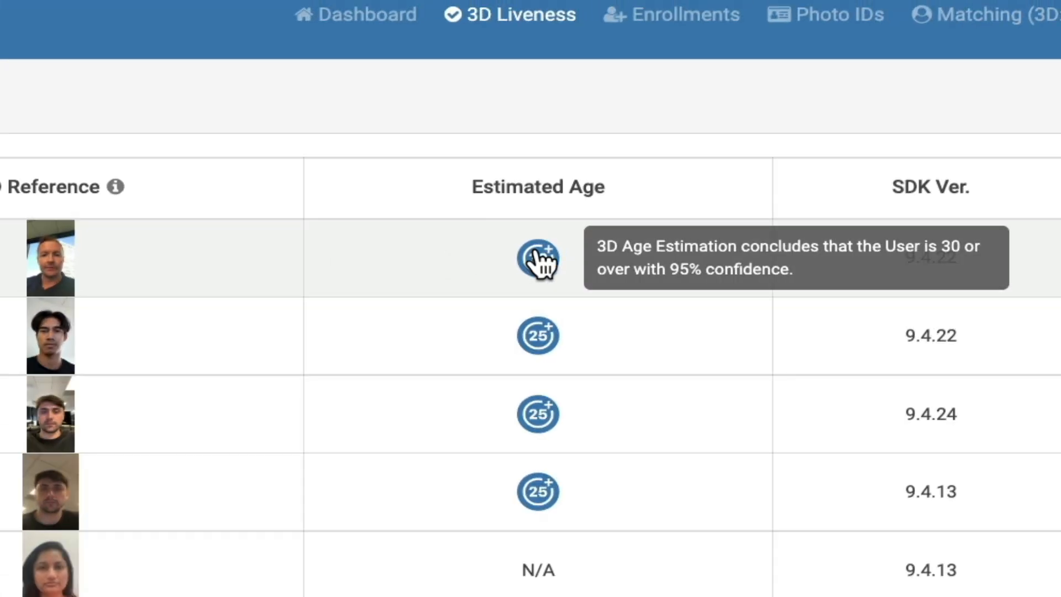
Show the newest liveness session's age estimate: 30 or over at 95% confidence
click(834, 14)
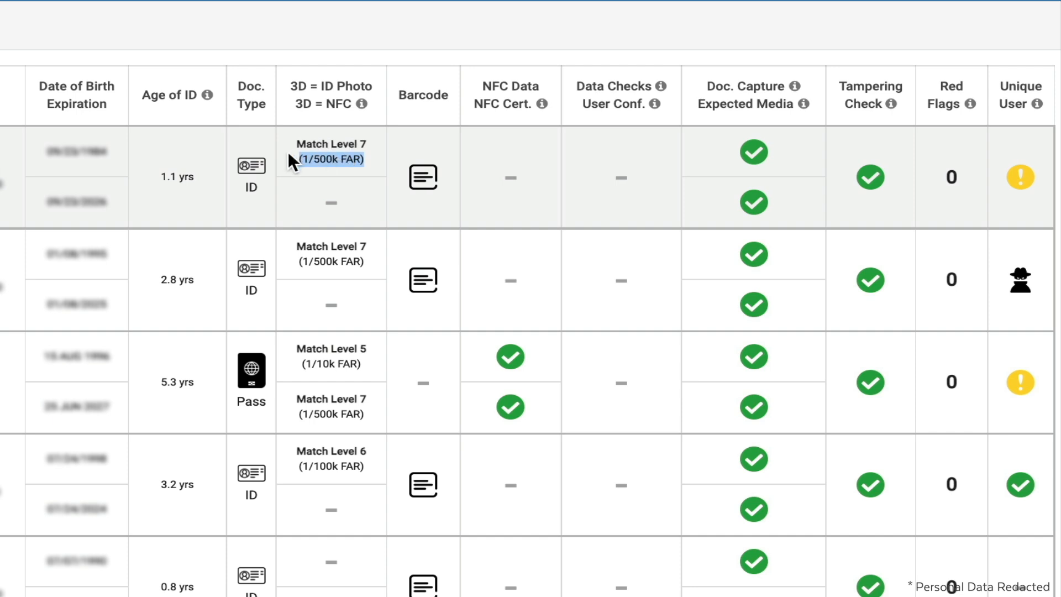
Scroll the Photo IDs table to review the document verification check columns
scroll(left, 3)
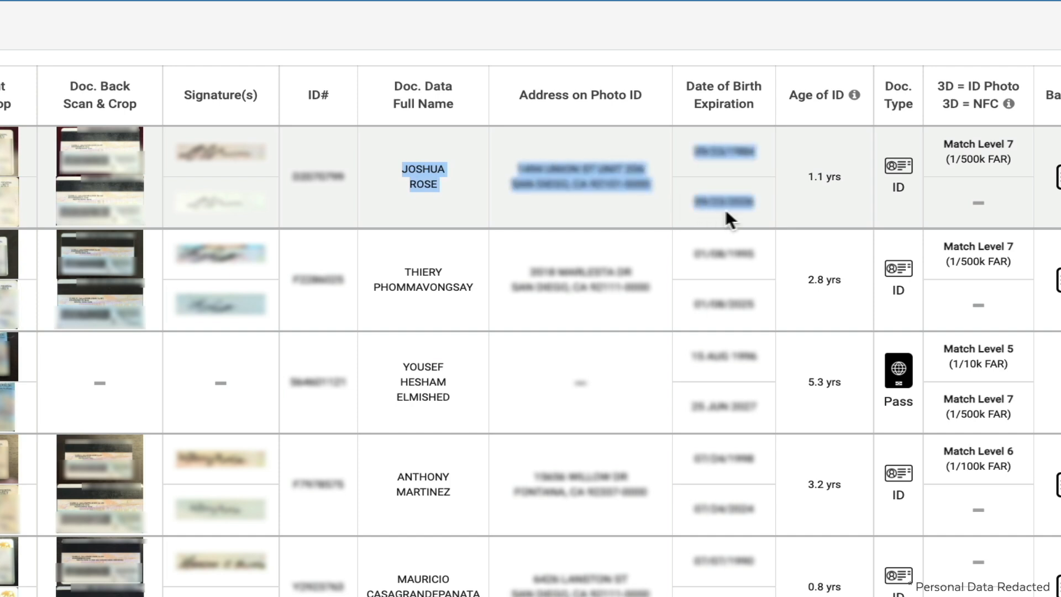
mouse_move(757, 212)
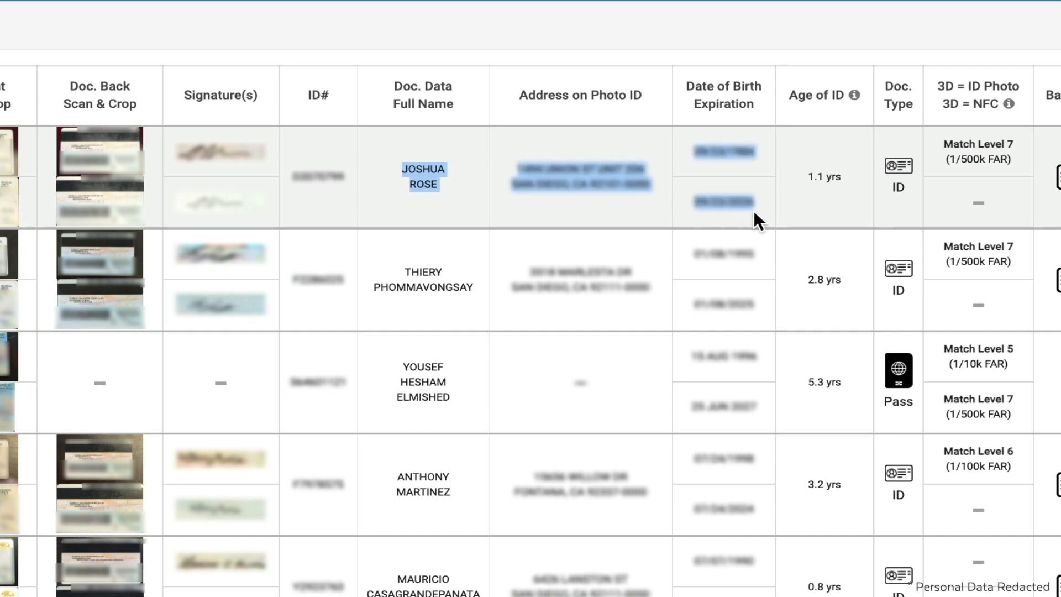
click(422, 221)
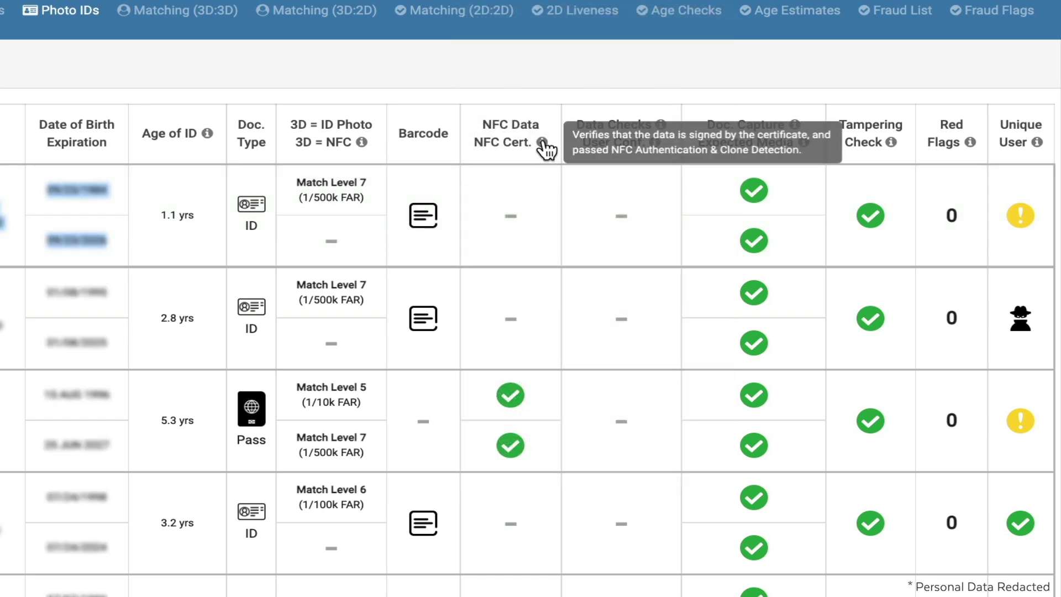
mouse_move(661, 139)
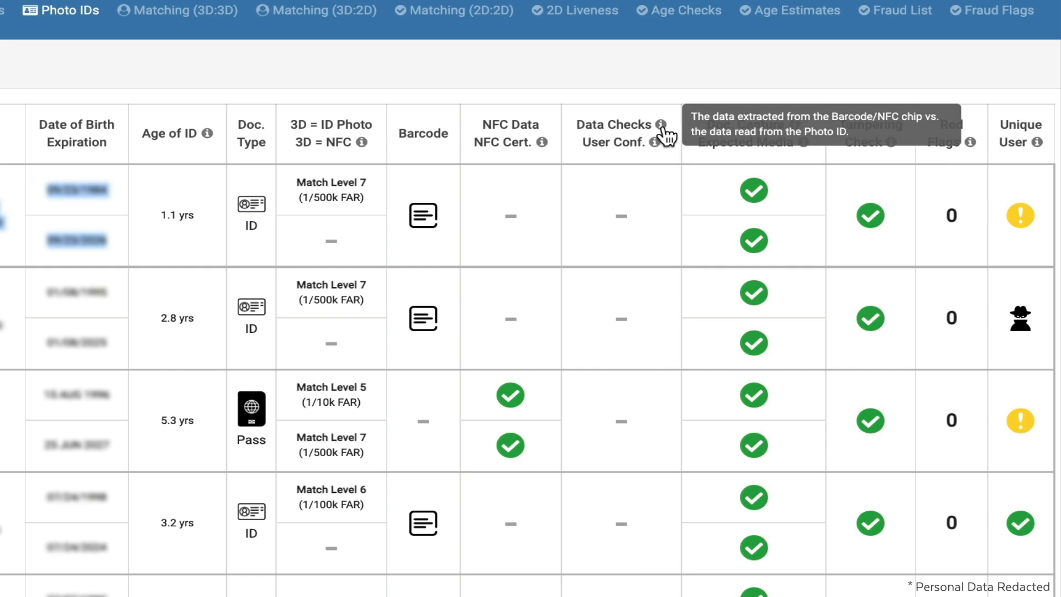
mouse_move(801, 135)
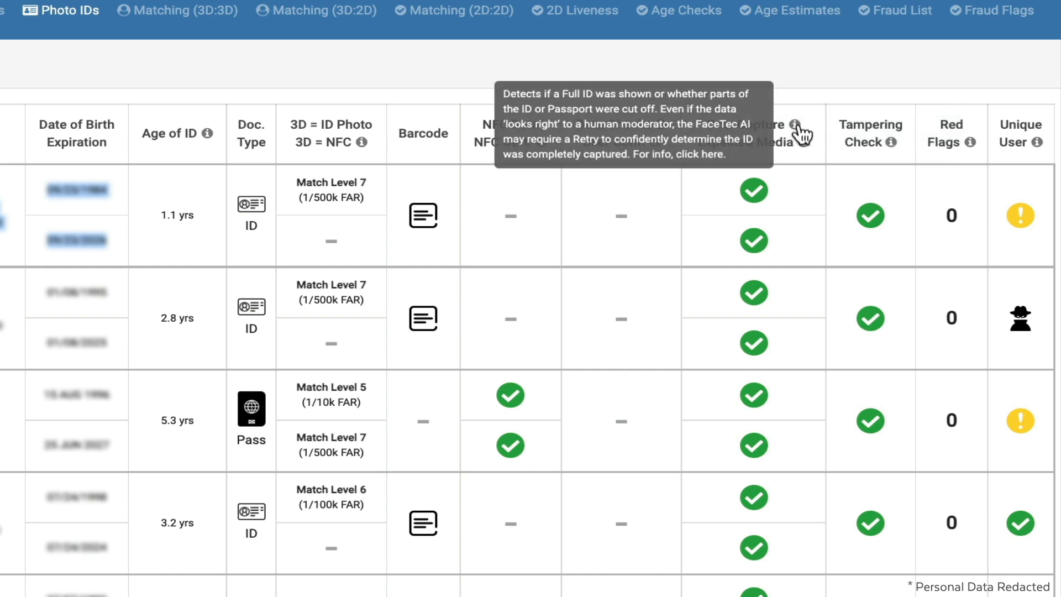
mouse_move(974, 160)
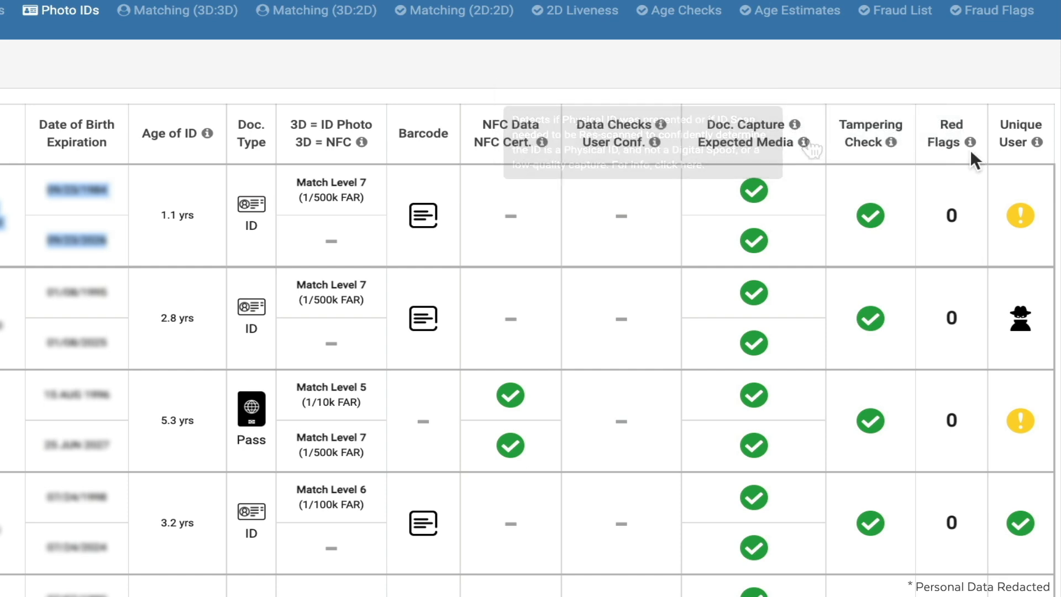
scroll(down, 3)
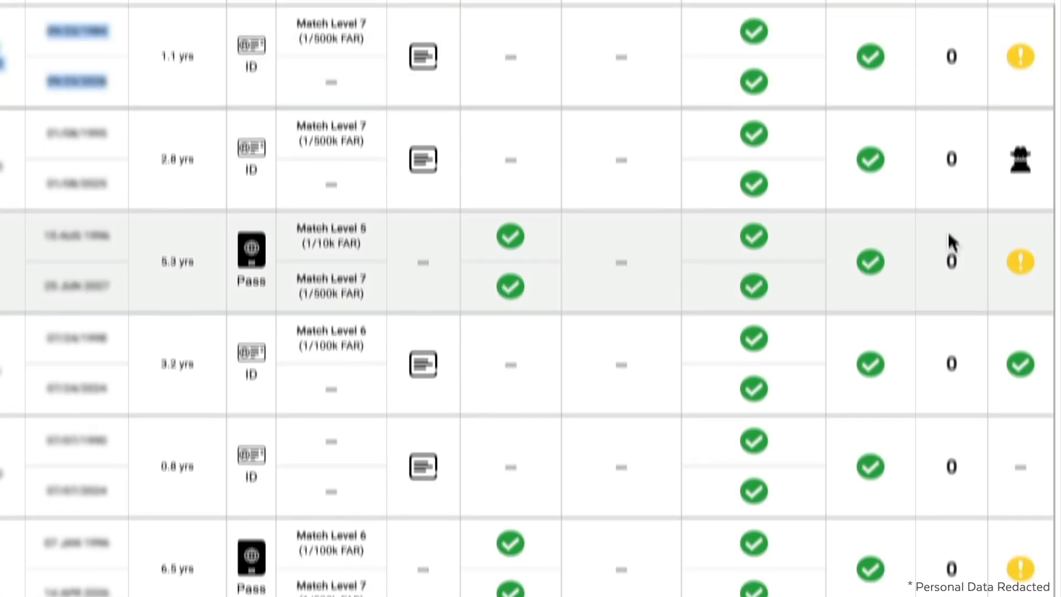
scroll(down, 3)
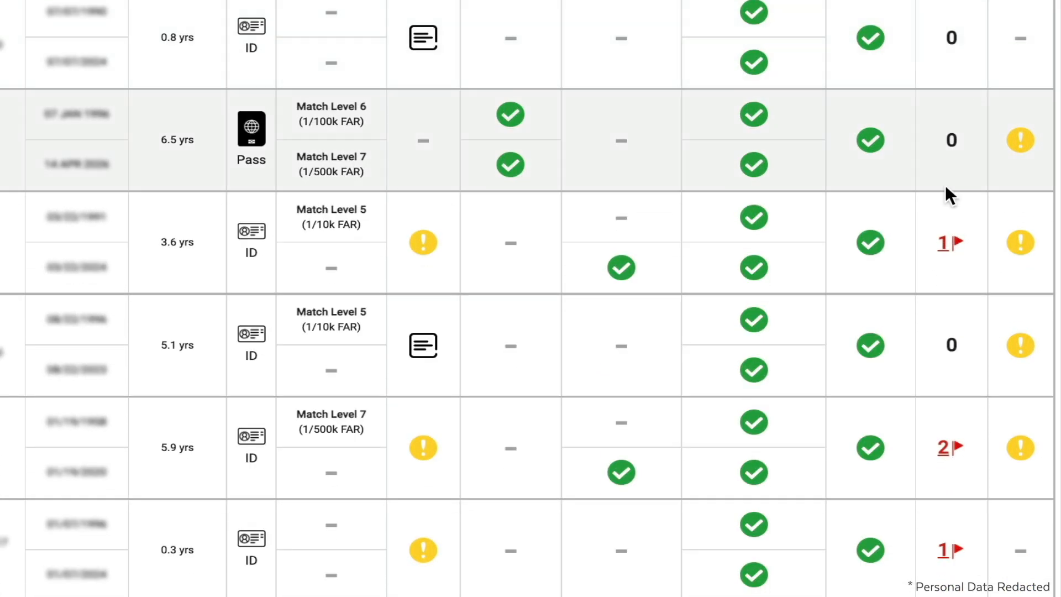
mouse_move(948, 246)
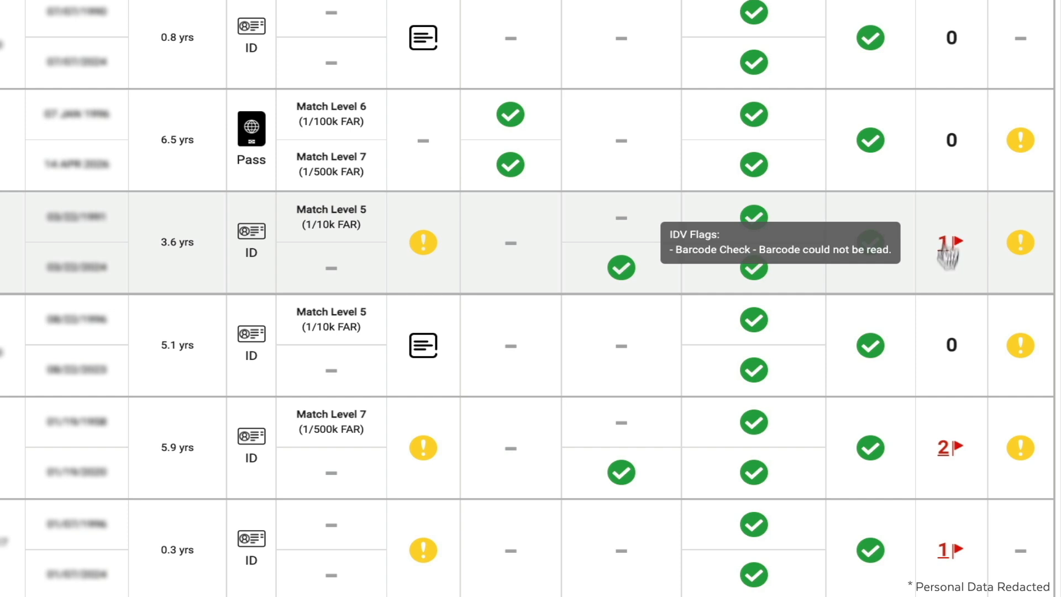
mouse_move(947, 451)
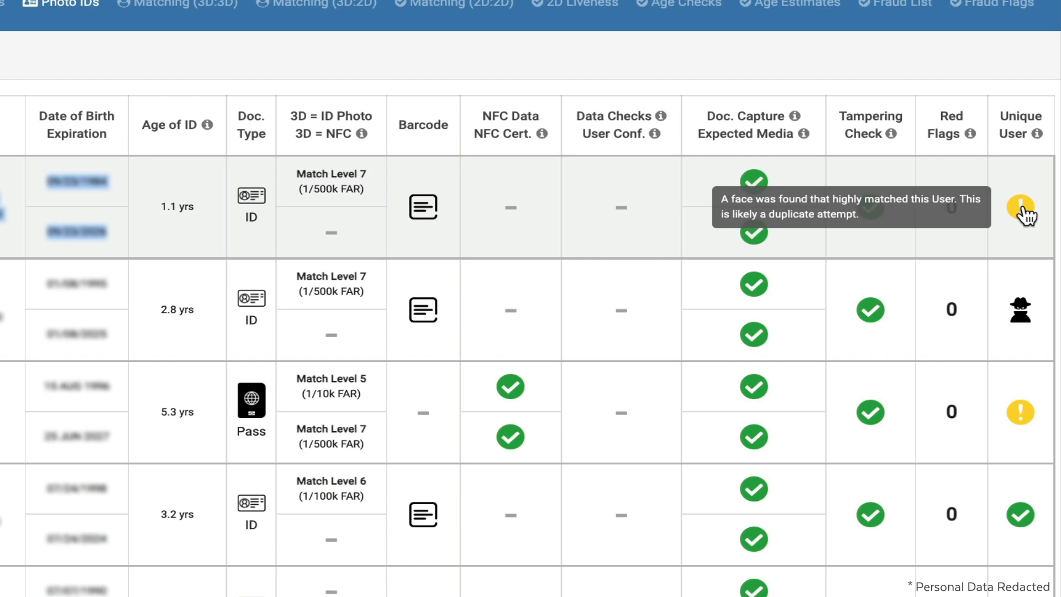
mouse_move(1025, 310)
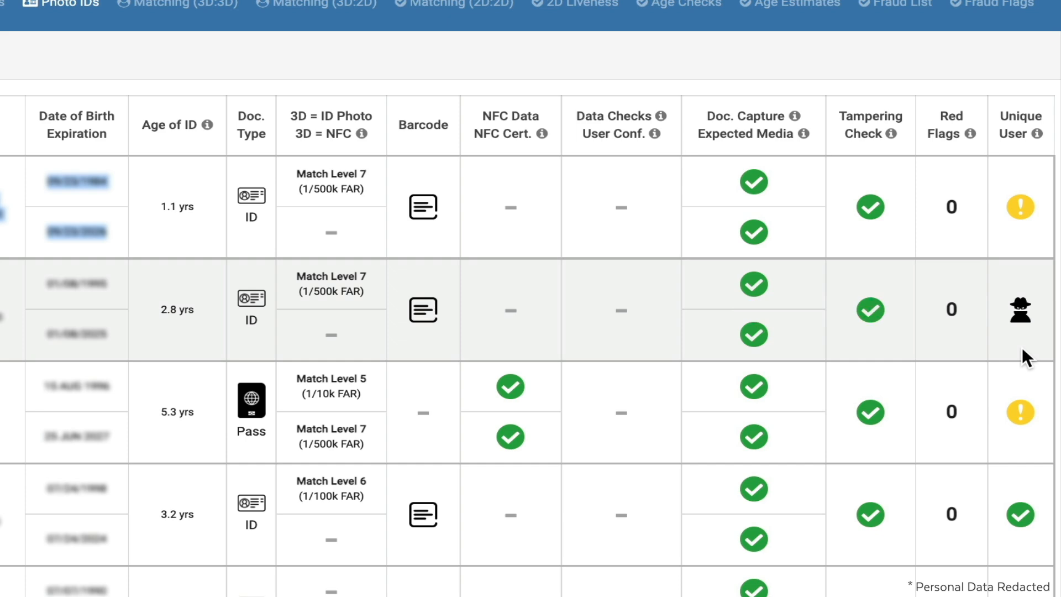
Go to 3D Enrollments and view the newest enrollment's details
click(595, 12)
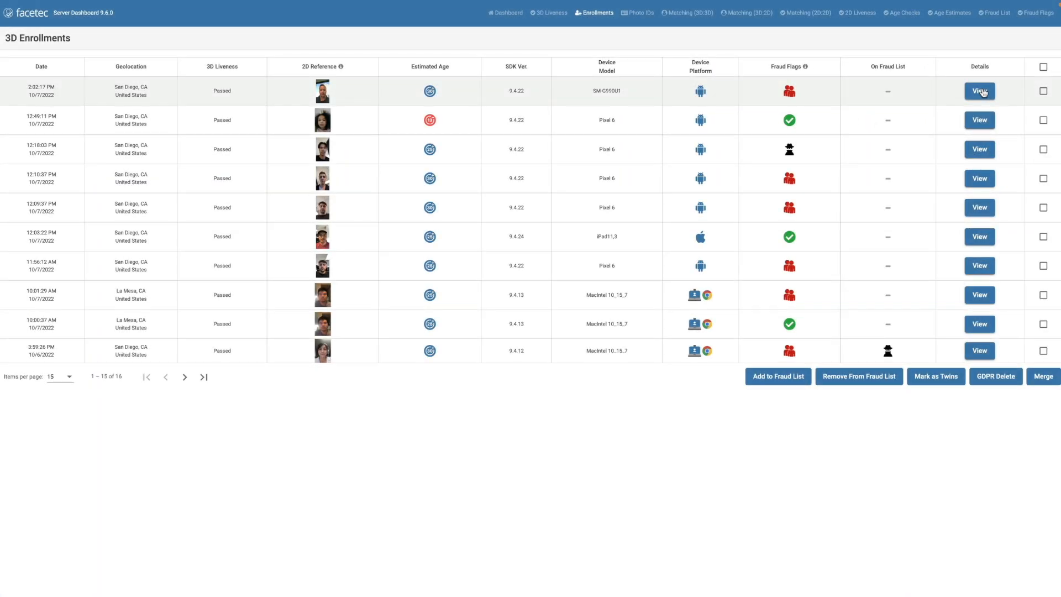
click(979, 91)
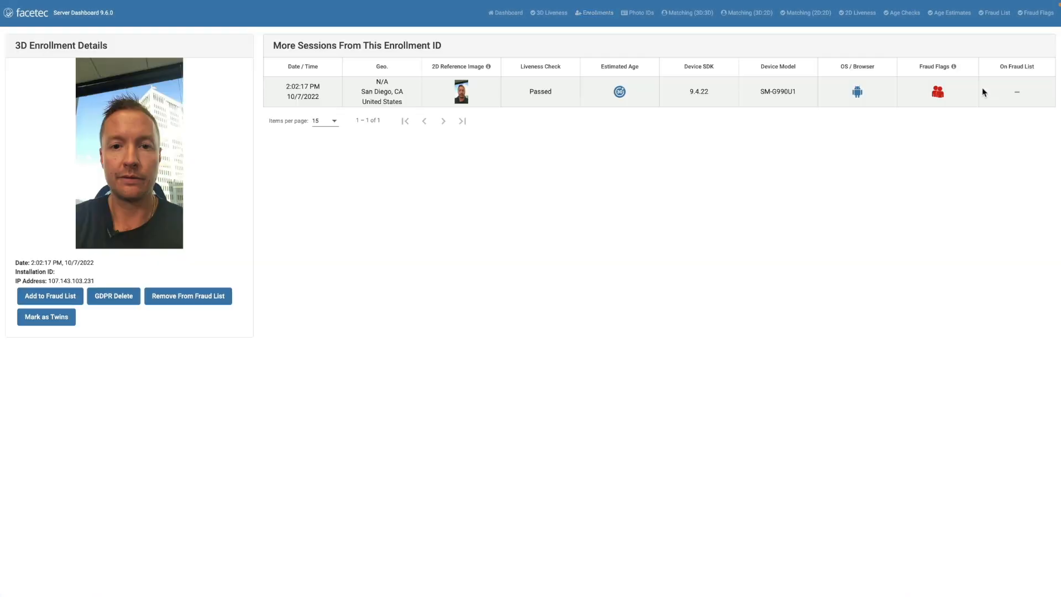